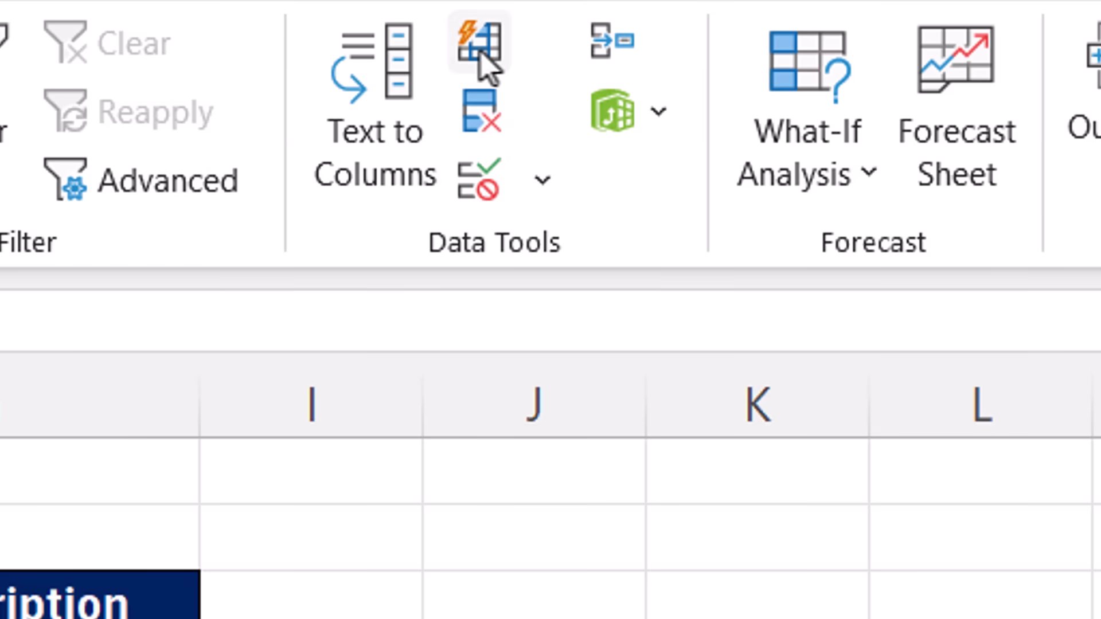
mouse_move(474, 50)
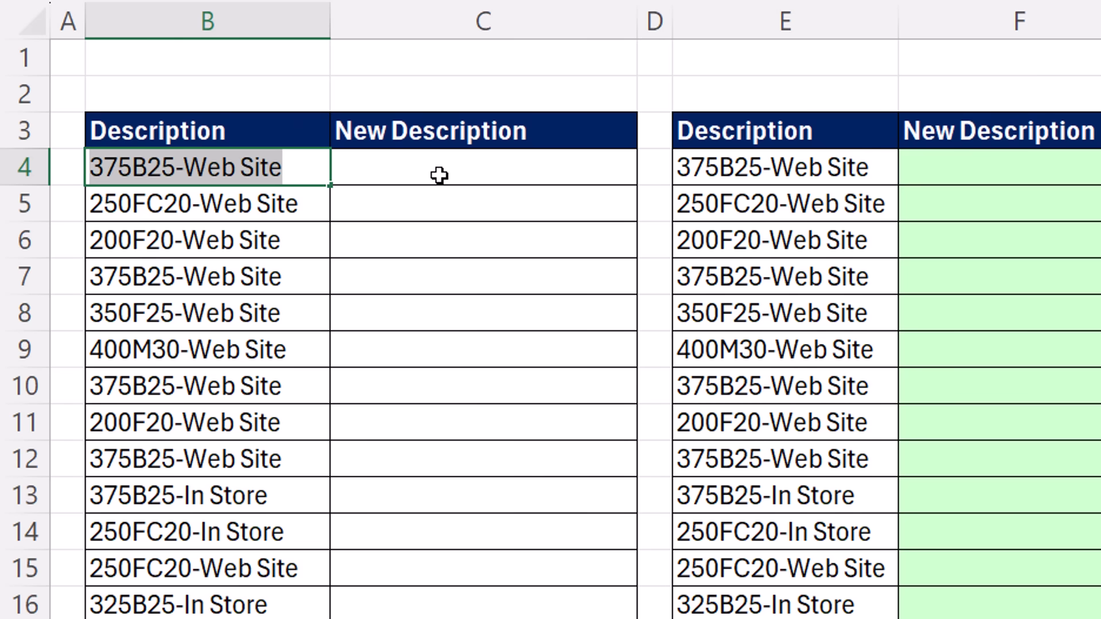
- Enter 375-B25-Web Site in C4 and flash fill column C from that single example
left_click(483, 166)
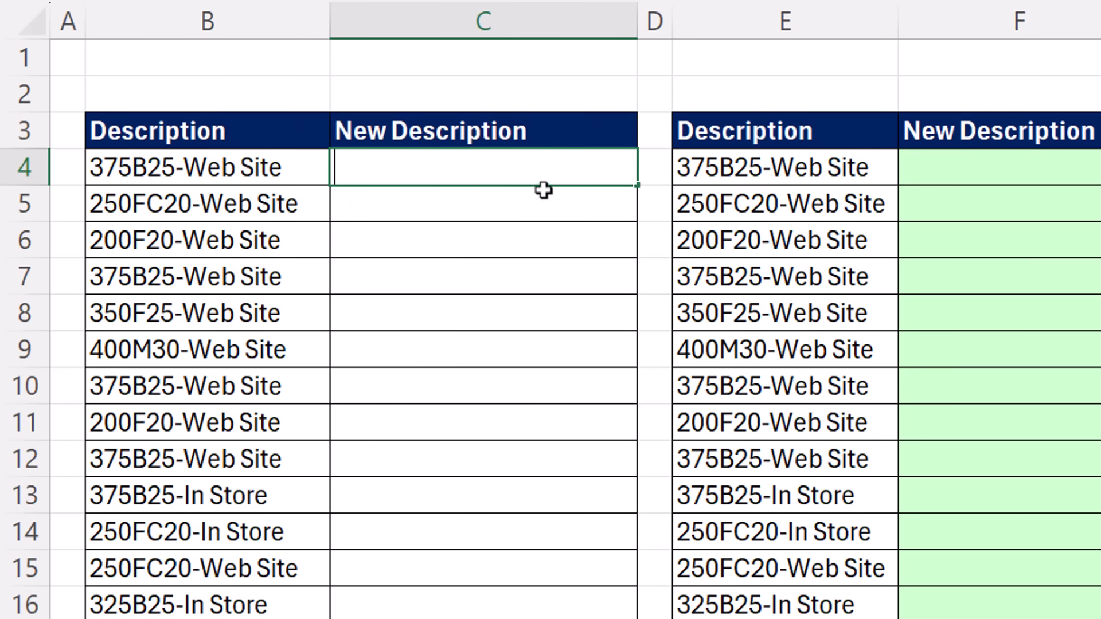
type("375B25-Web Site")
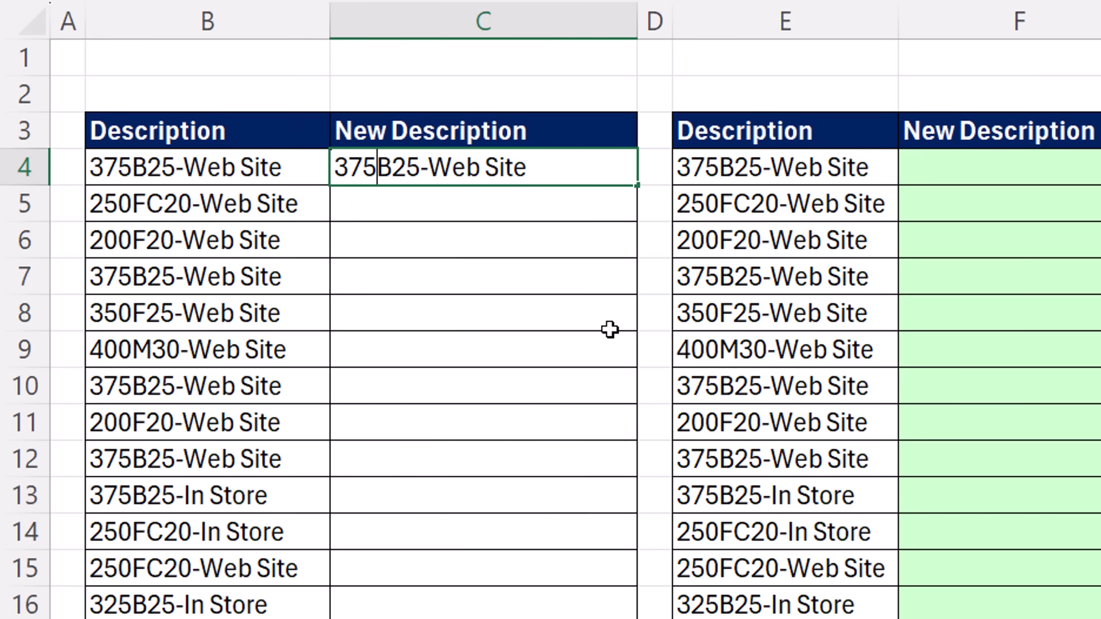
type("-")
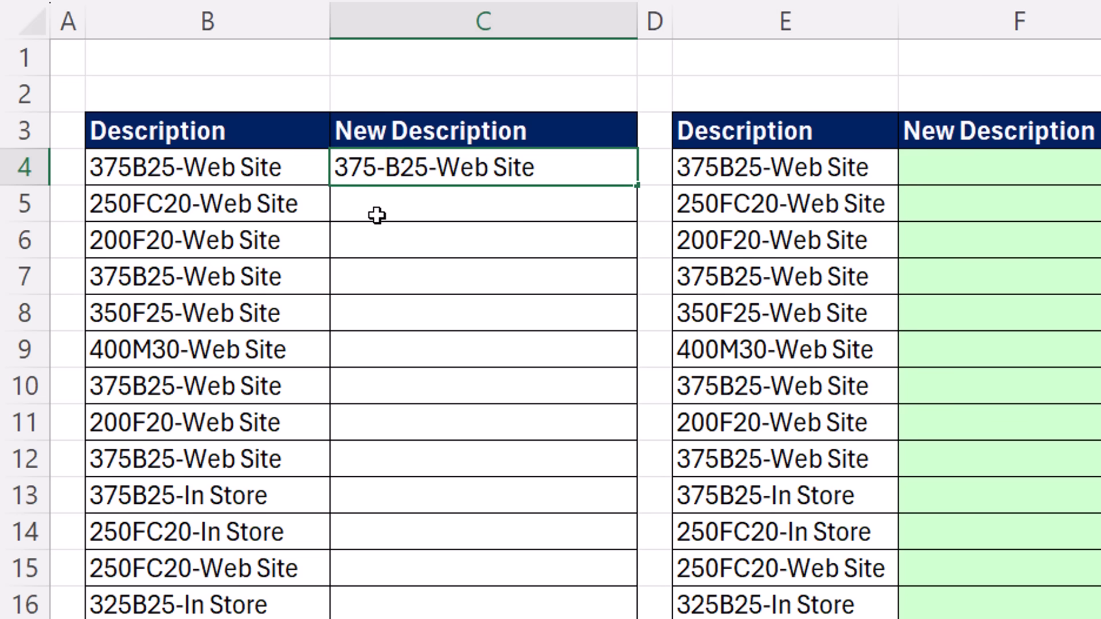
key("ctrl+e")
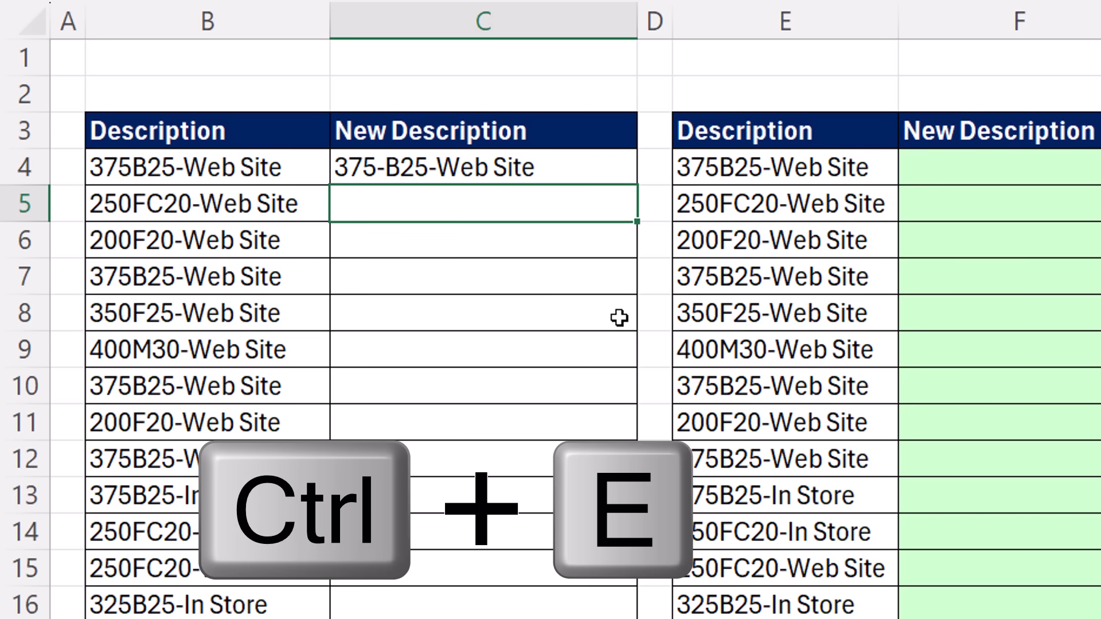
key("ctrl+e")
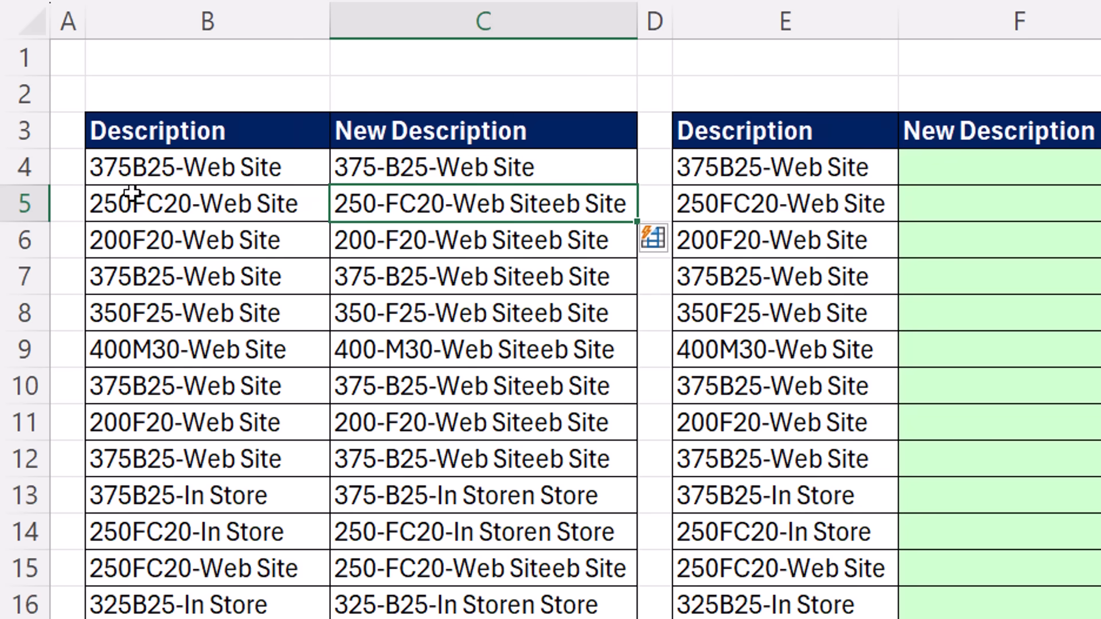
- Undo the garbled fill, confirm 250-FC20-In Store in C14, and select C5 again
key("ctrl+z")
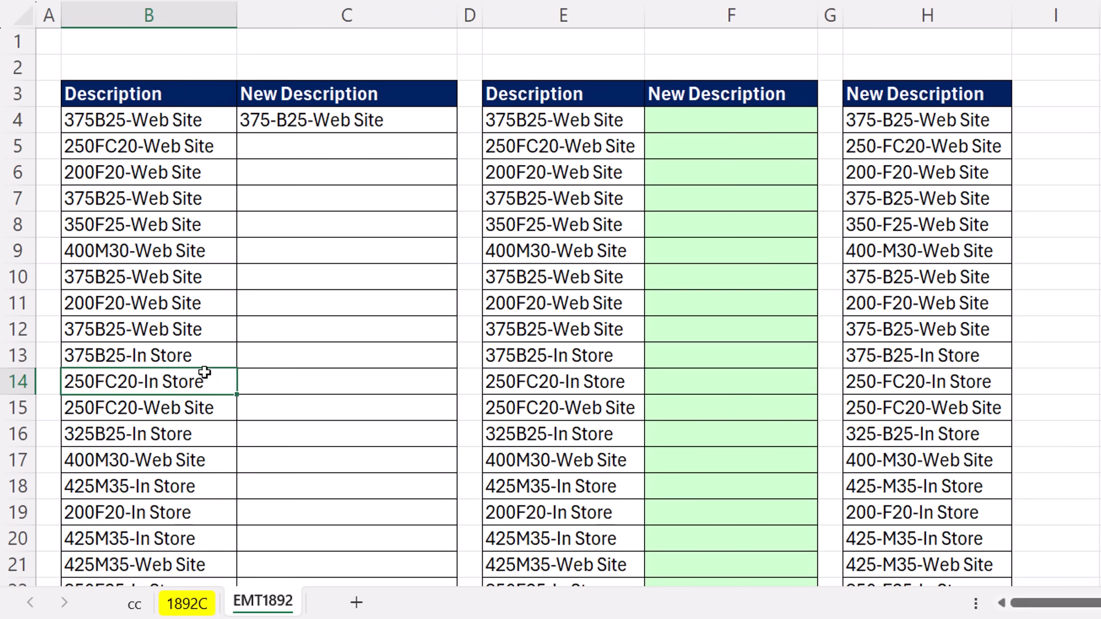
left_click(346, 381)
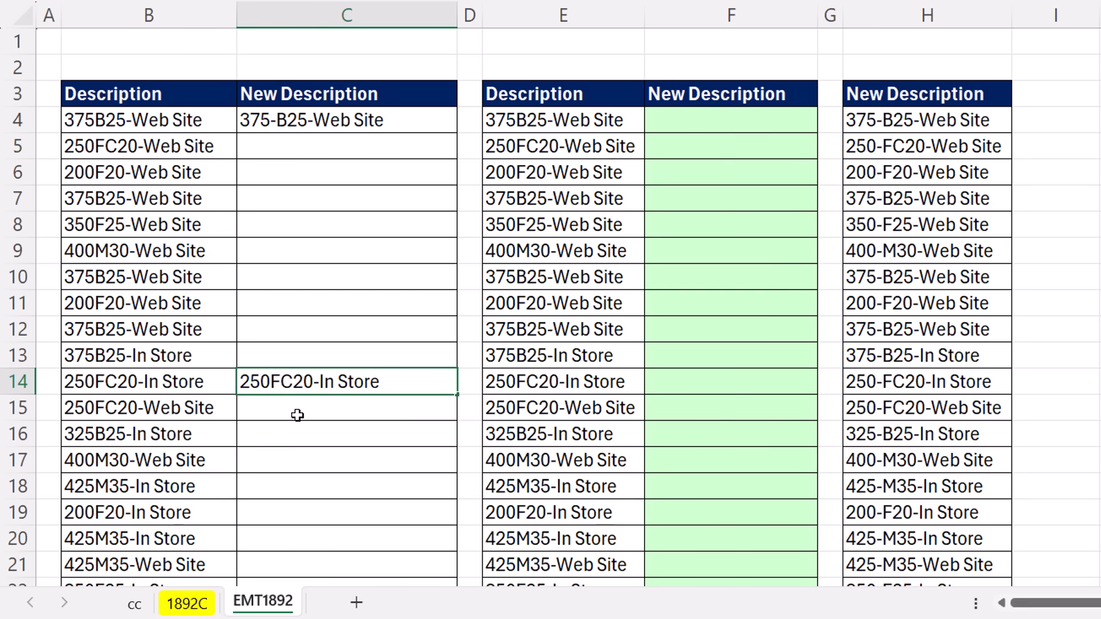
key("enter")
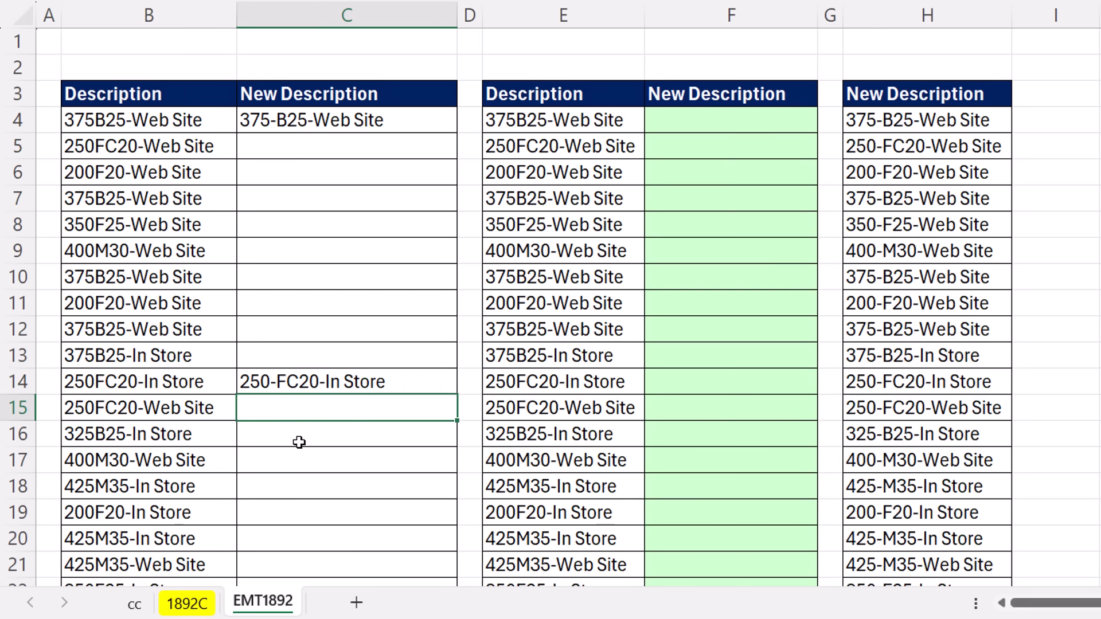
mouse_move(155, 317)
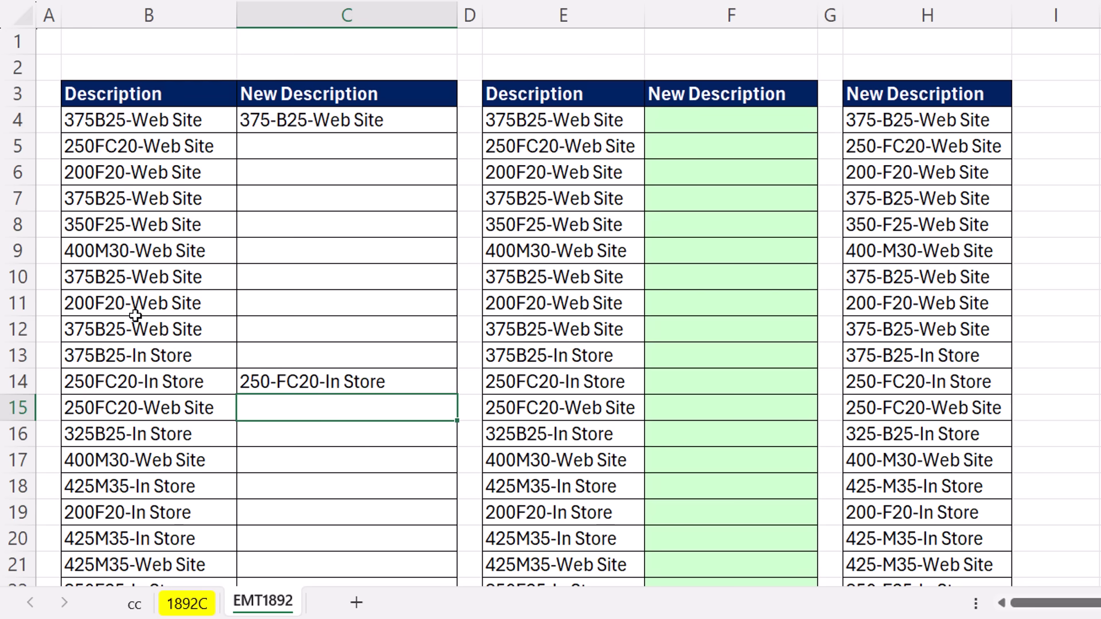
mouse_move(133, 321)
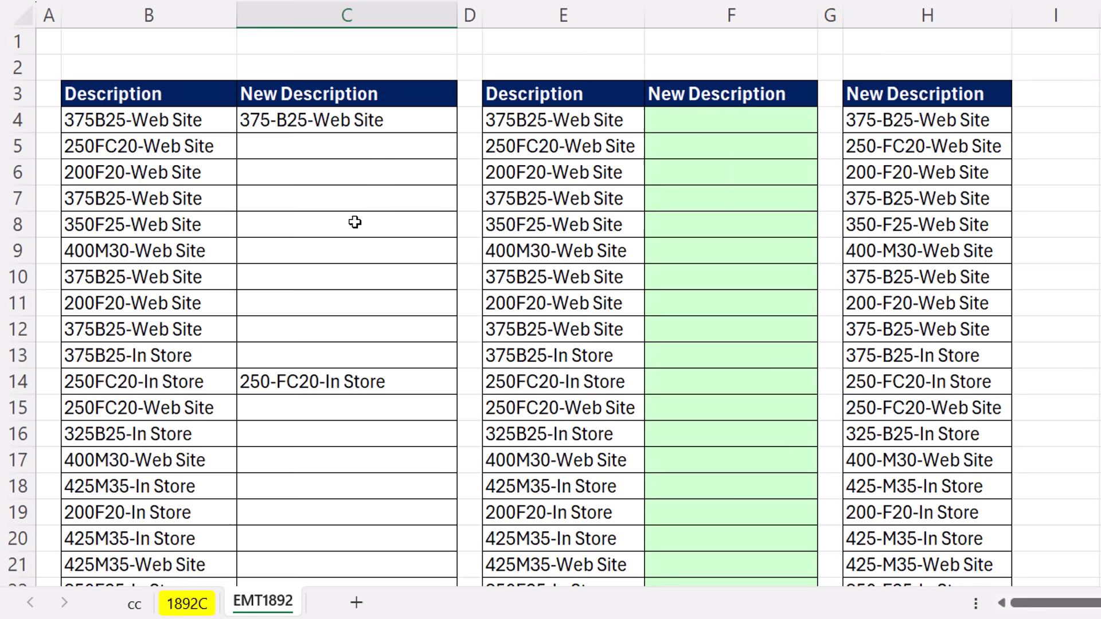
left_click(345, 146)
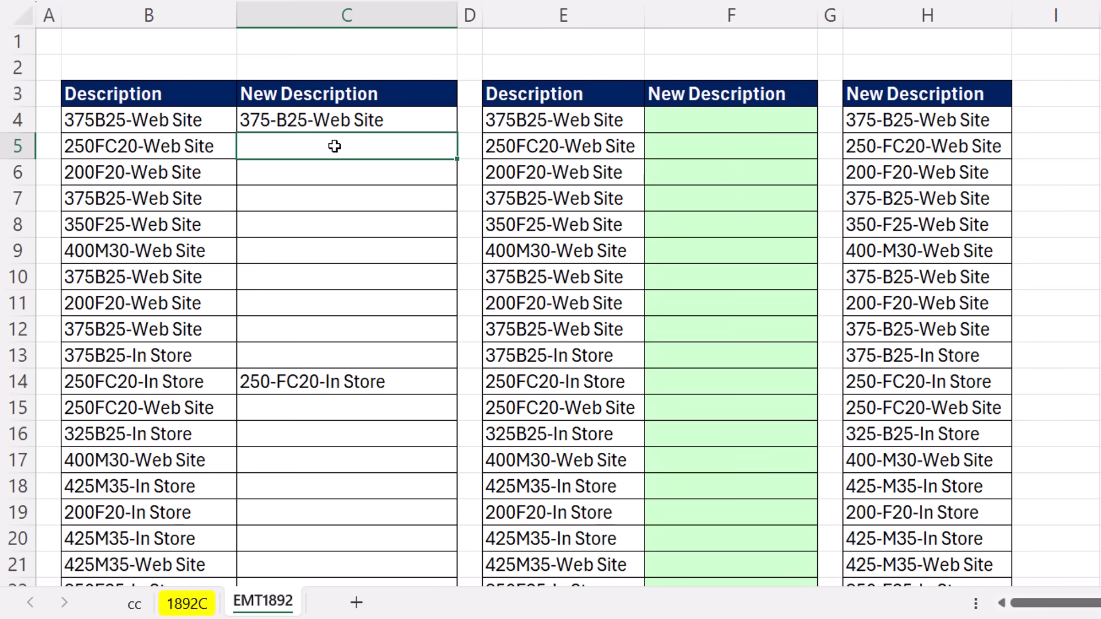
- Flash fill column C from both examples and verify the dashed results down to row 79870
key("ctrl+e")
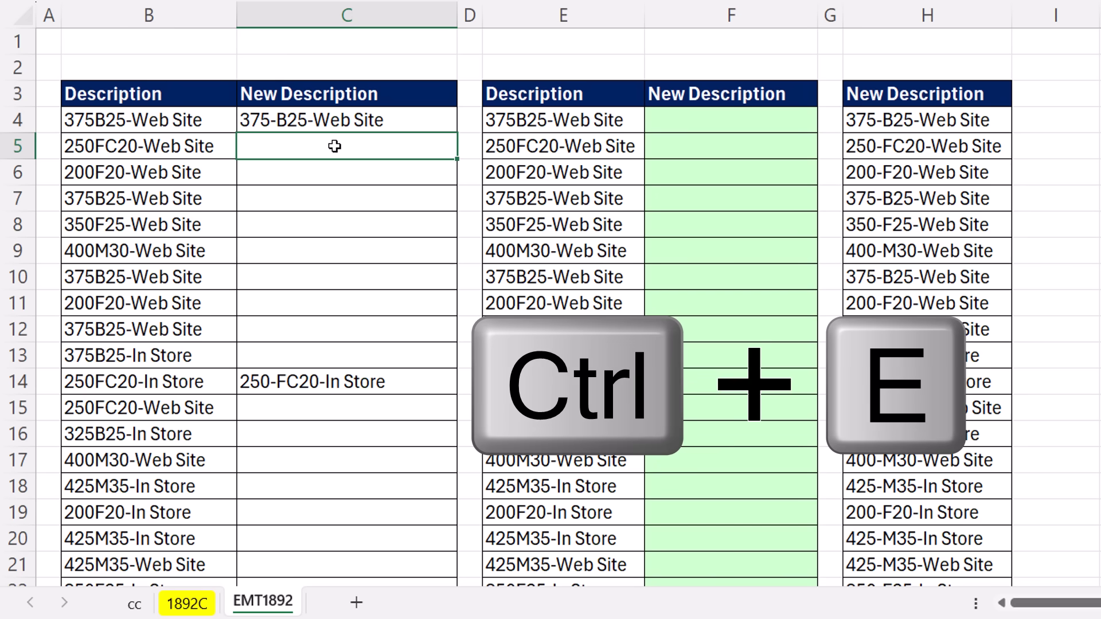
key("ctrl+e")
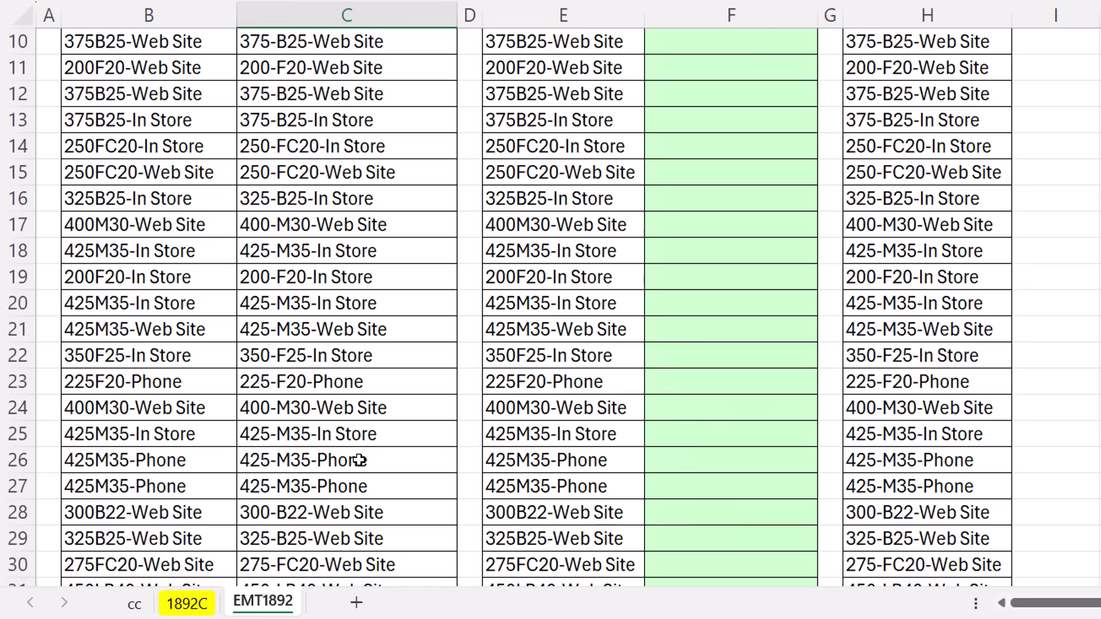
scroll("down", 3)
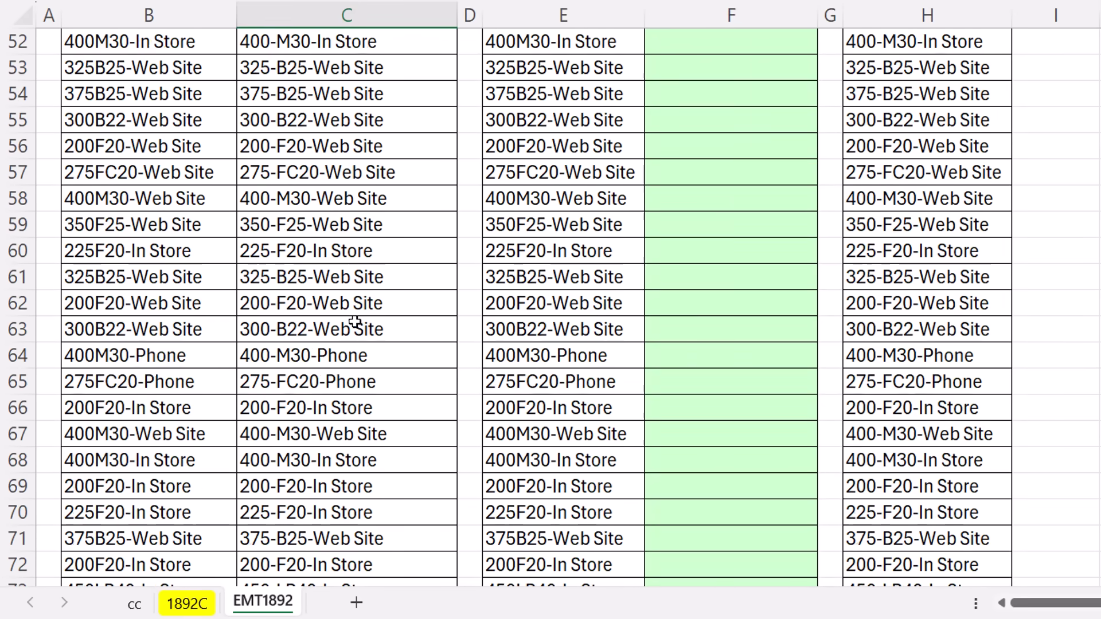
key("ctrl+down")
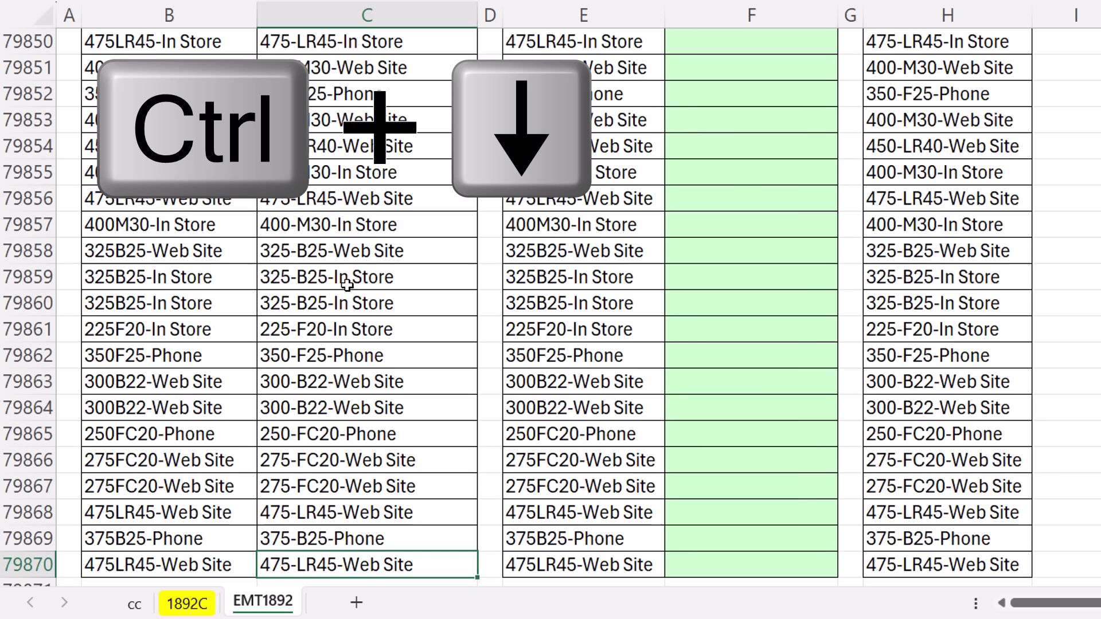
key("ctrl+down")
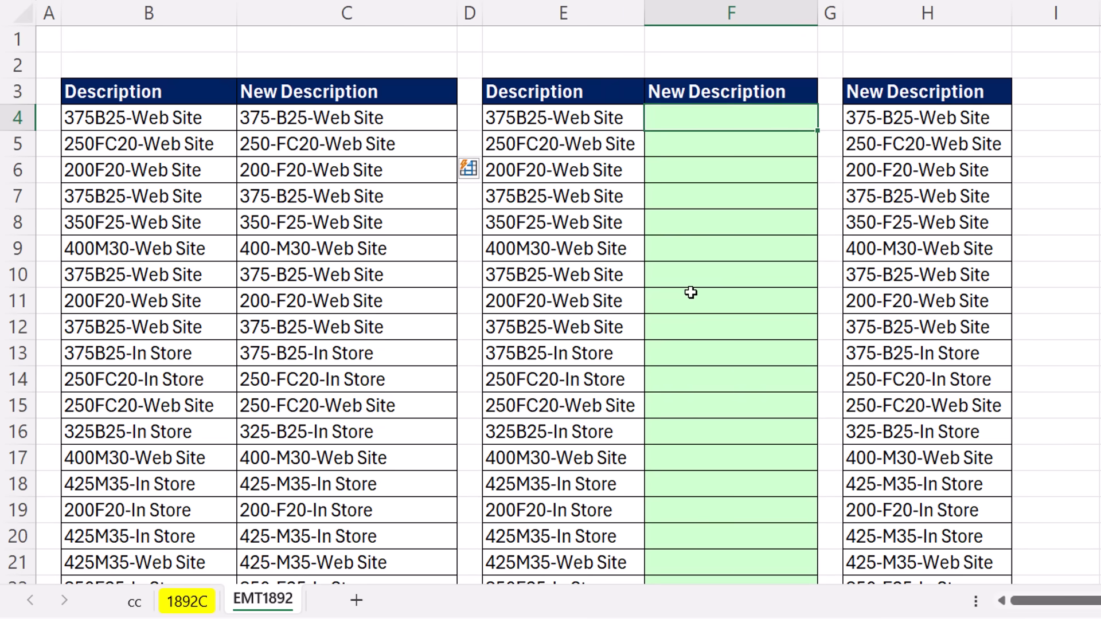
mouse_move(498, 87)
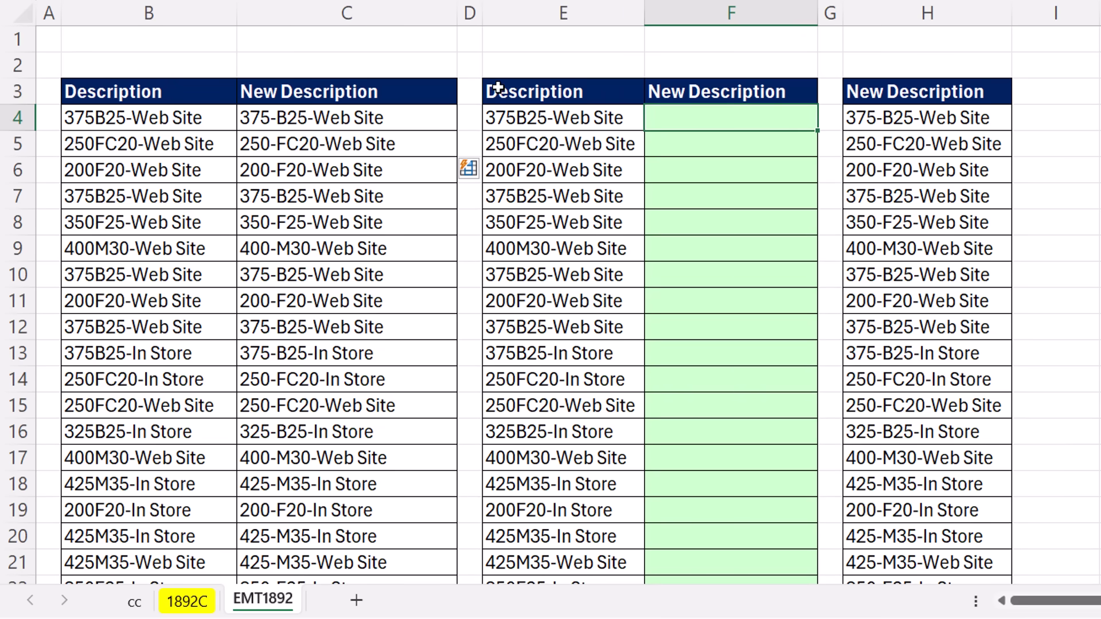
mouse_move(519, 98)
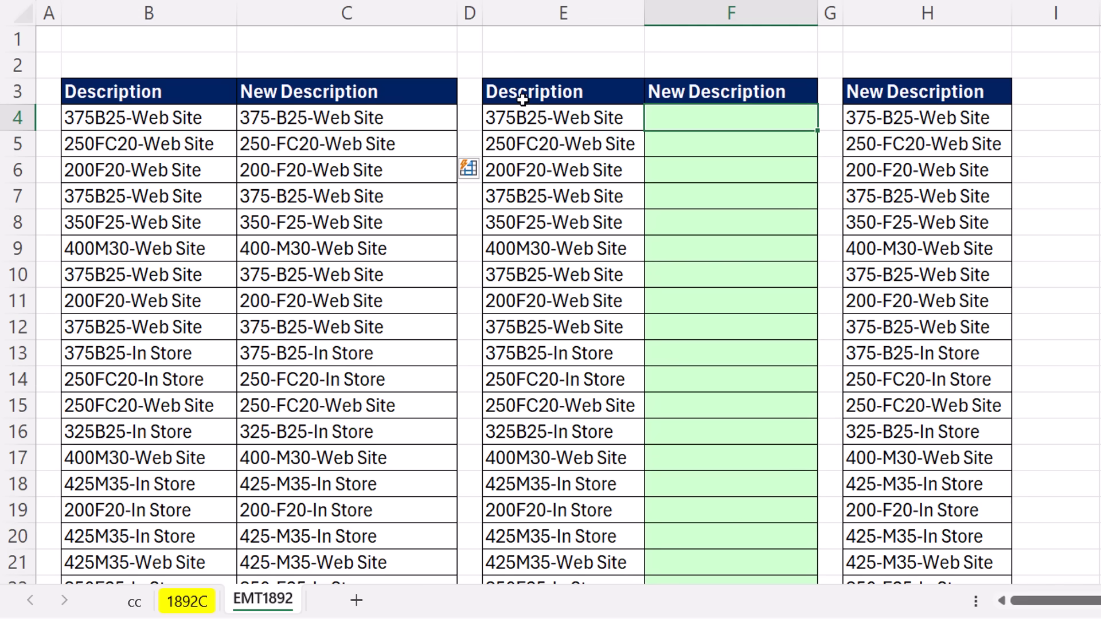
mouse_move(480, 47)
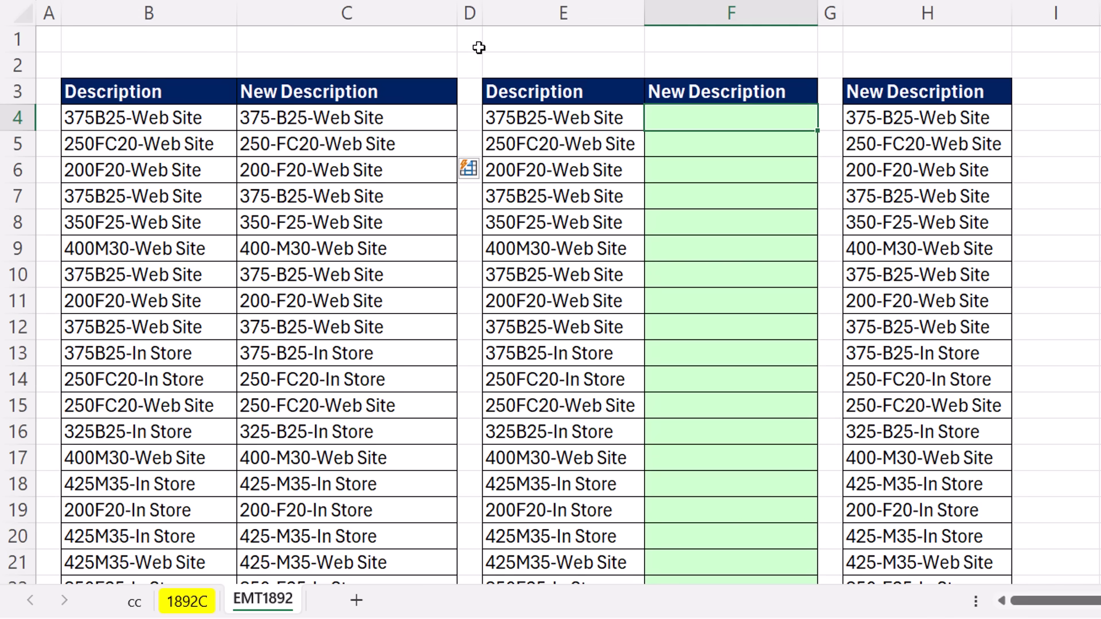
mouse_move(981, 513)
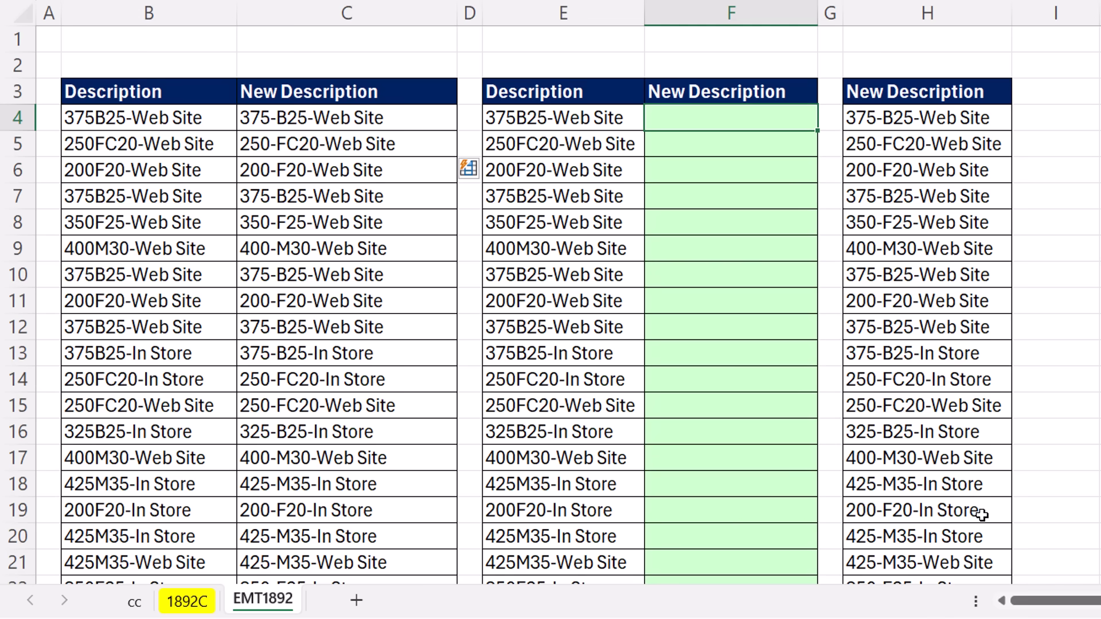
- Begin a =REPLACE( formula in cell F4
type("=re")
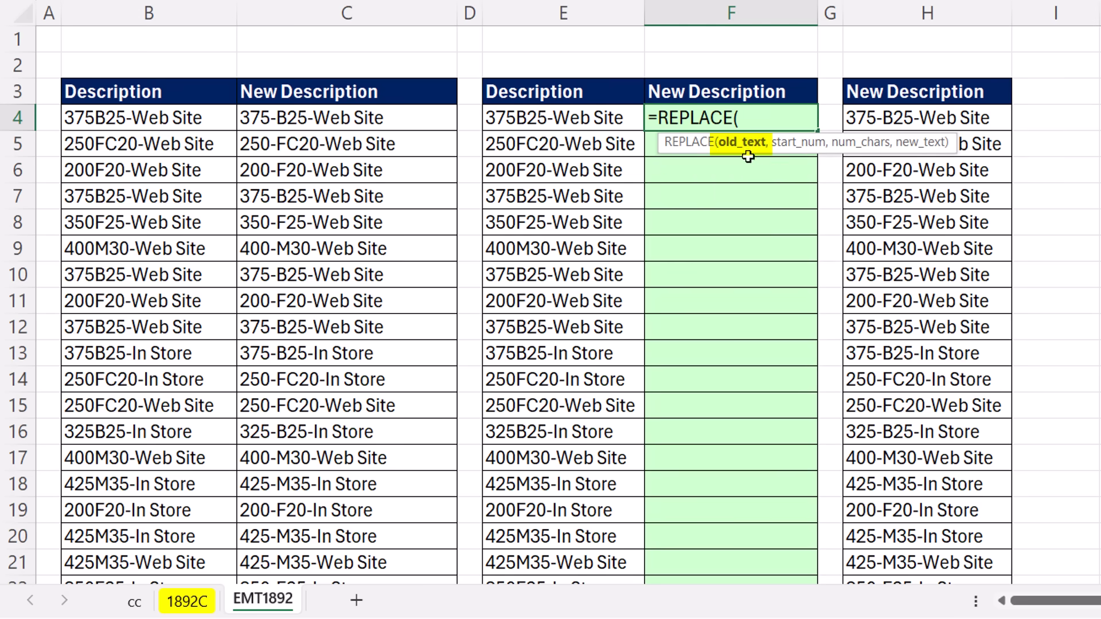
- Complete =REPLACE(E4,4,0,"-") so F4 returns 375-B25-Web Site
left_click(562, 117)
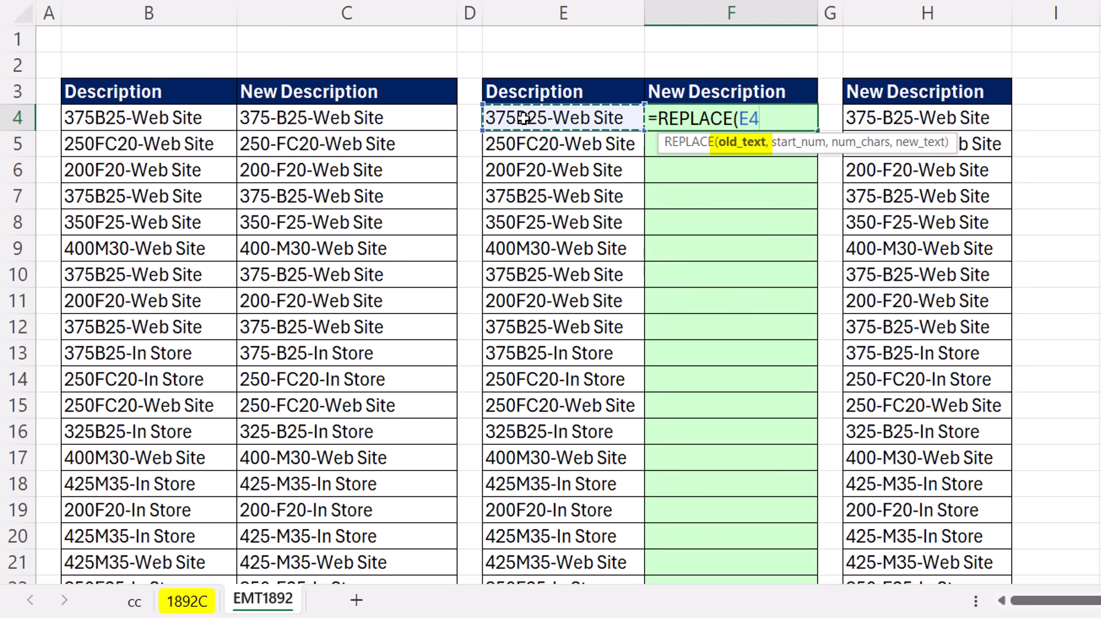
type(",")
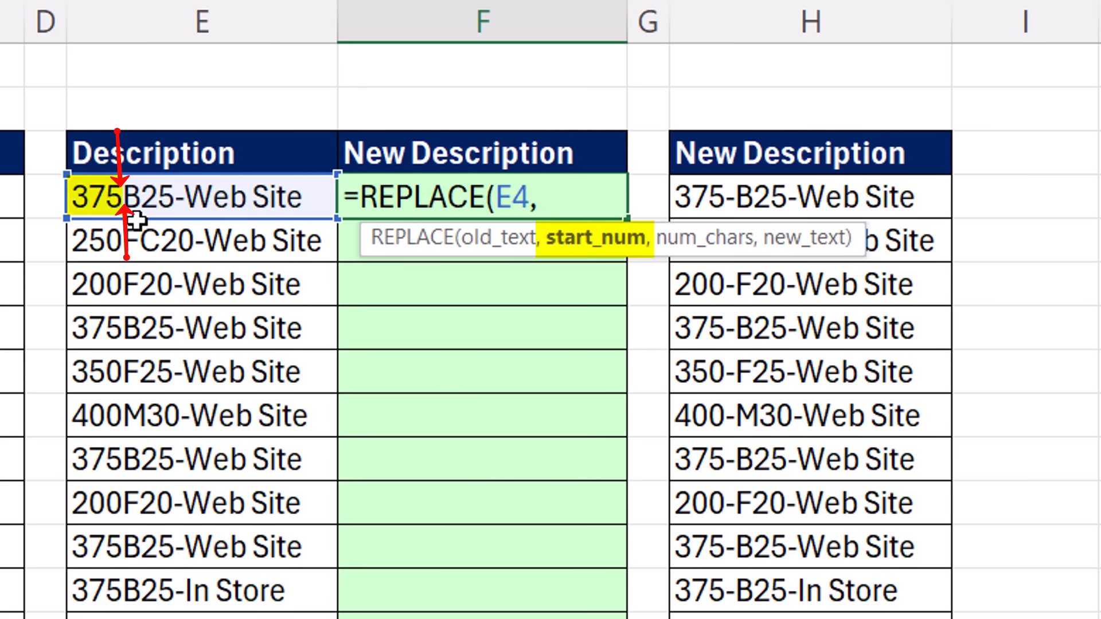
mouse_move(404, 508)
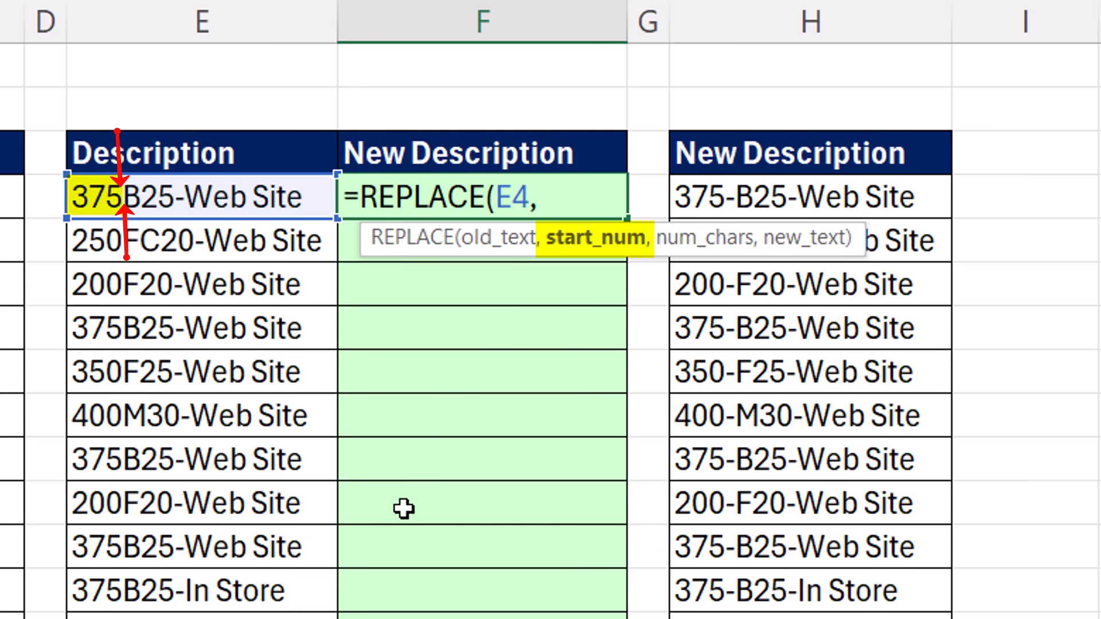
type("4,")
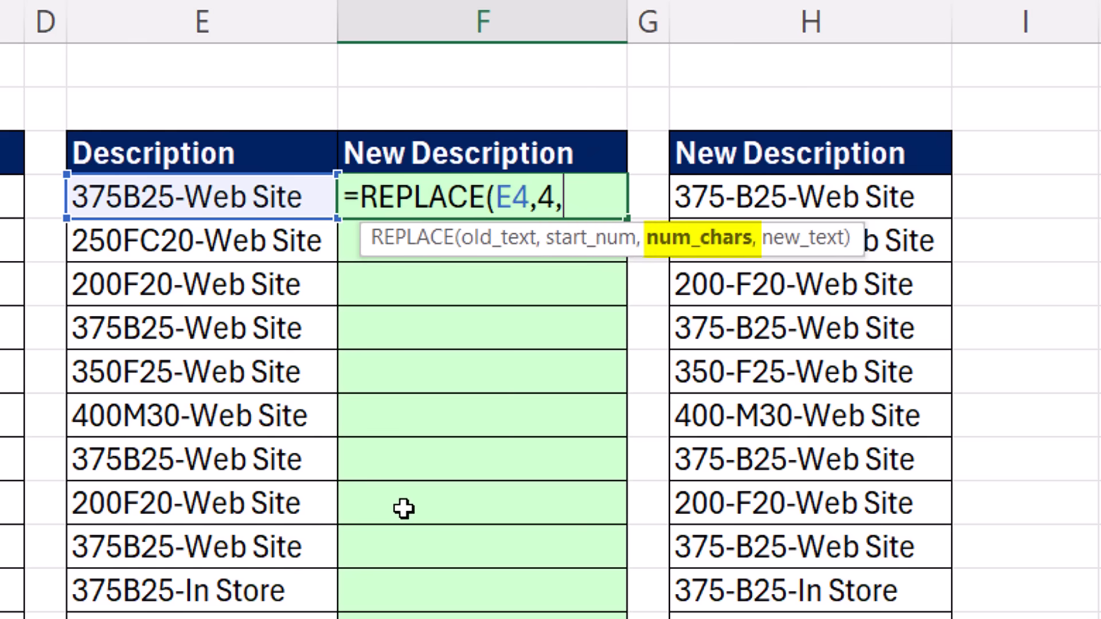
type("0")
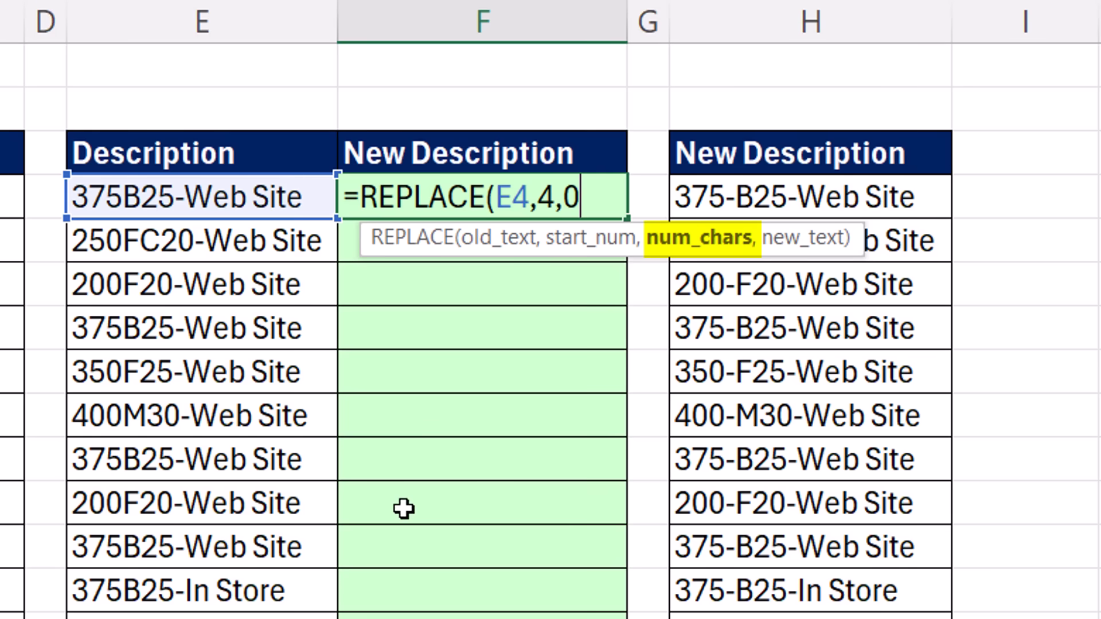
type(",\"")
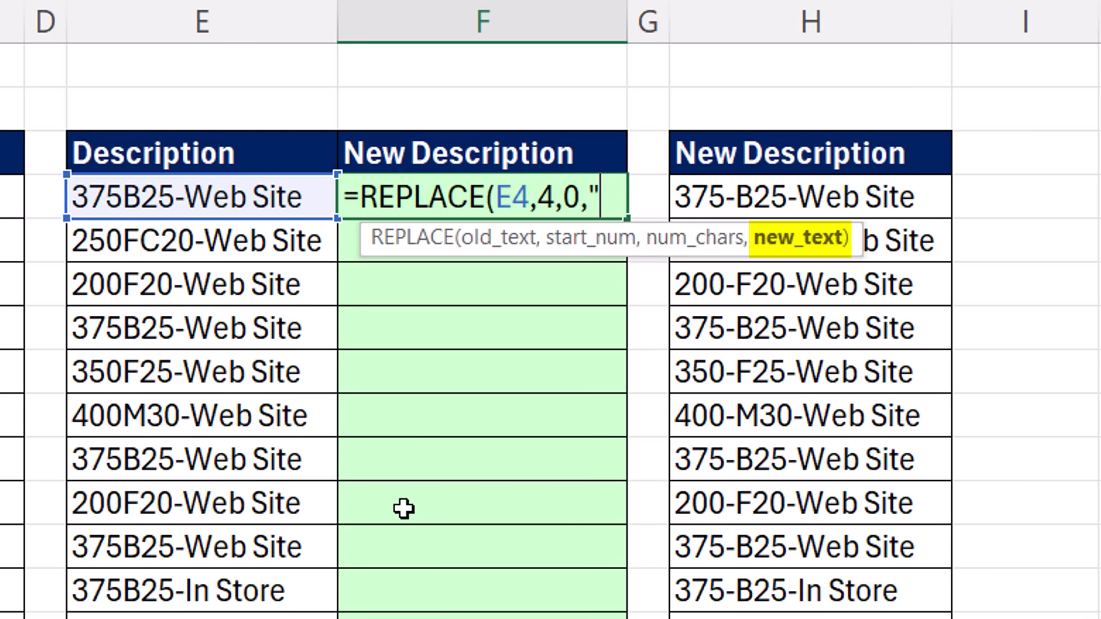
type("-\")")
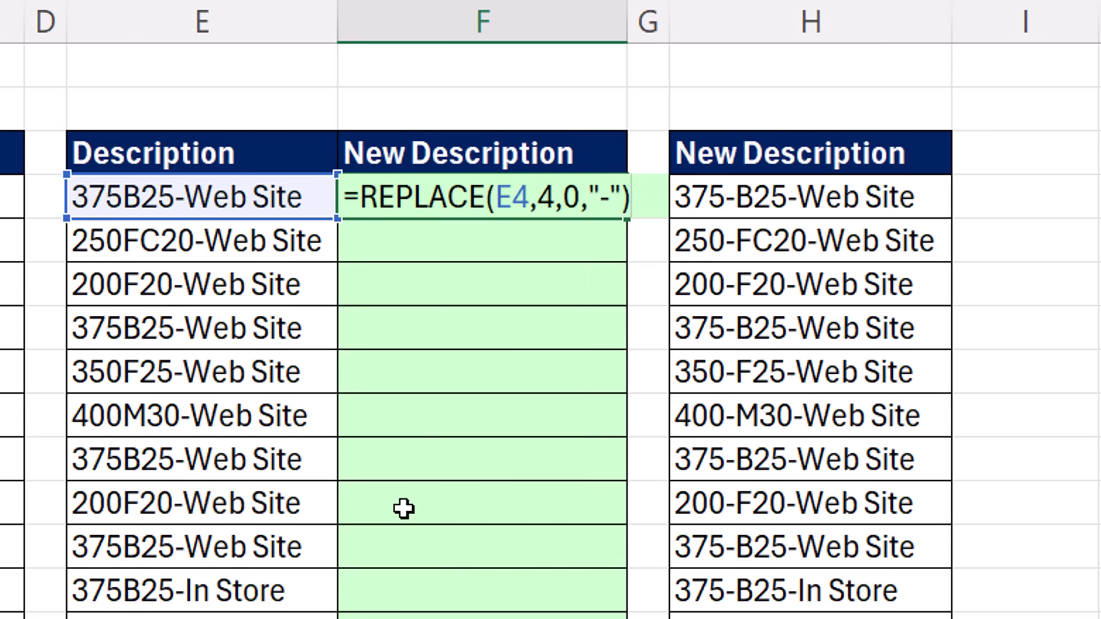
key("Enter")
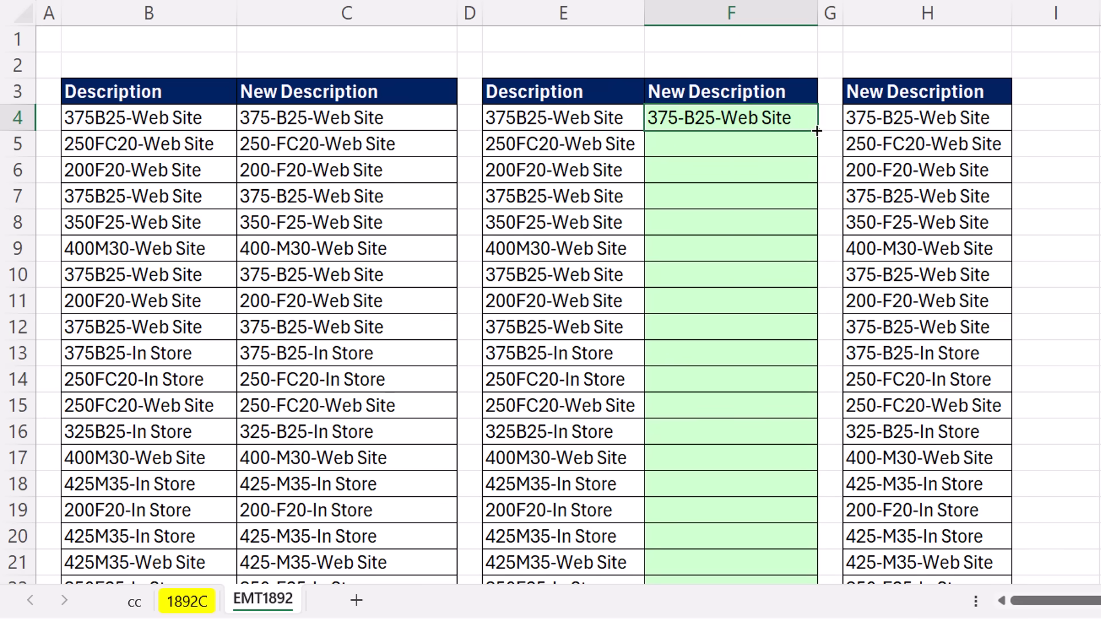
- Copy the REPLACE formula down column F and verify it reaches row 79870
left_click_drag(814, 130, 814, 562)
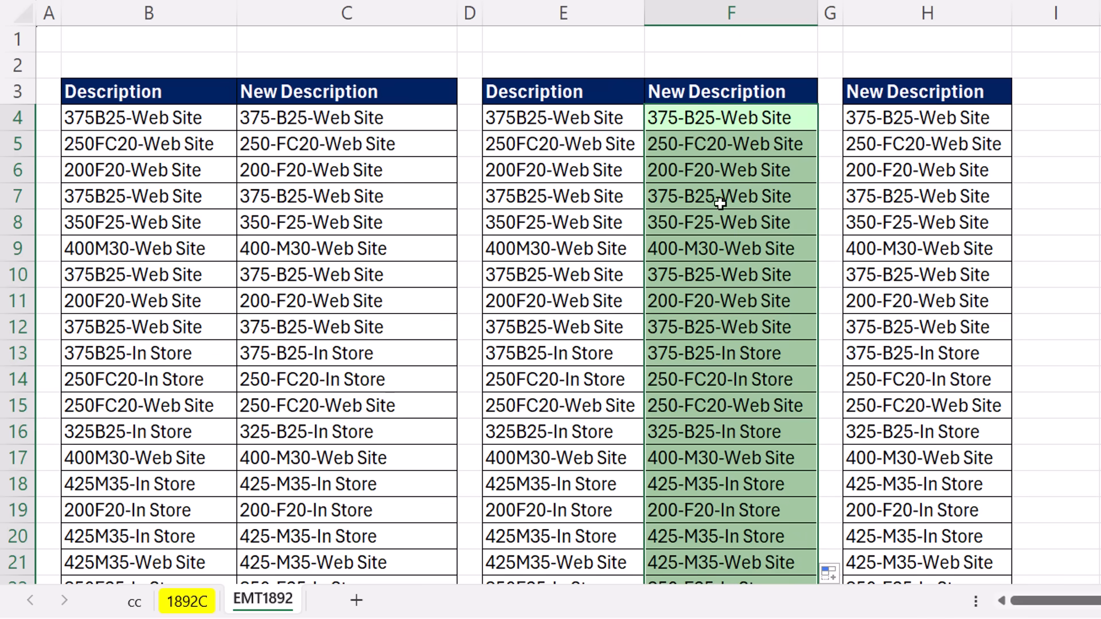
key("ctrl+Down")
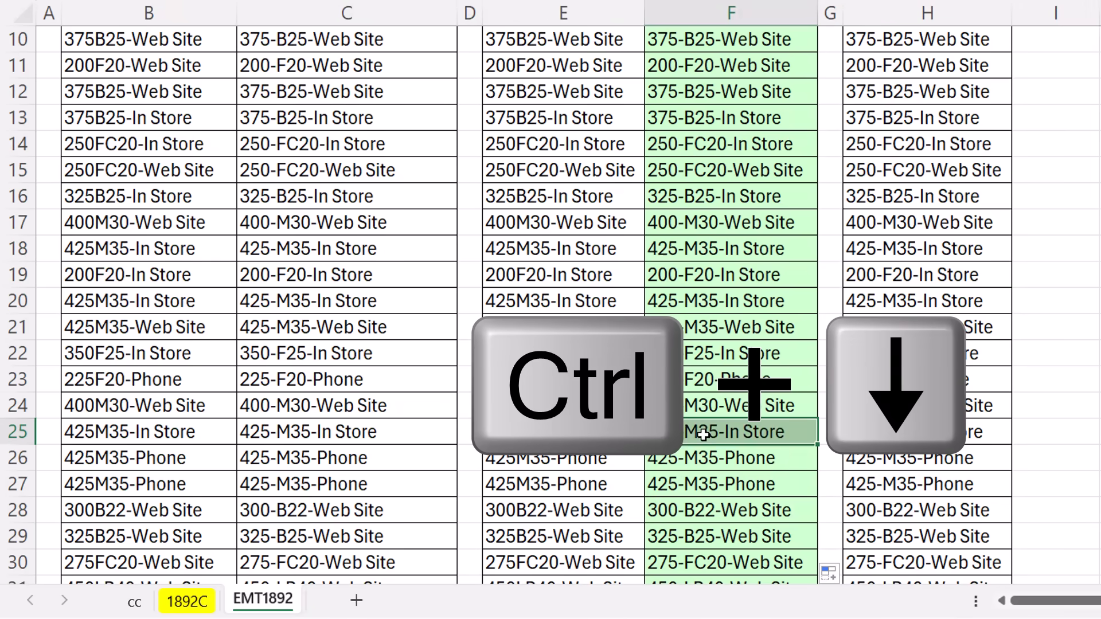
key("ctrl+down")
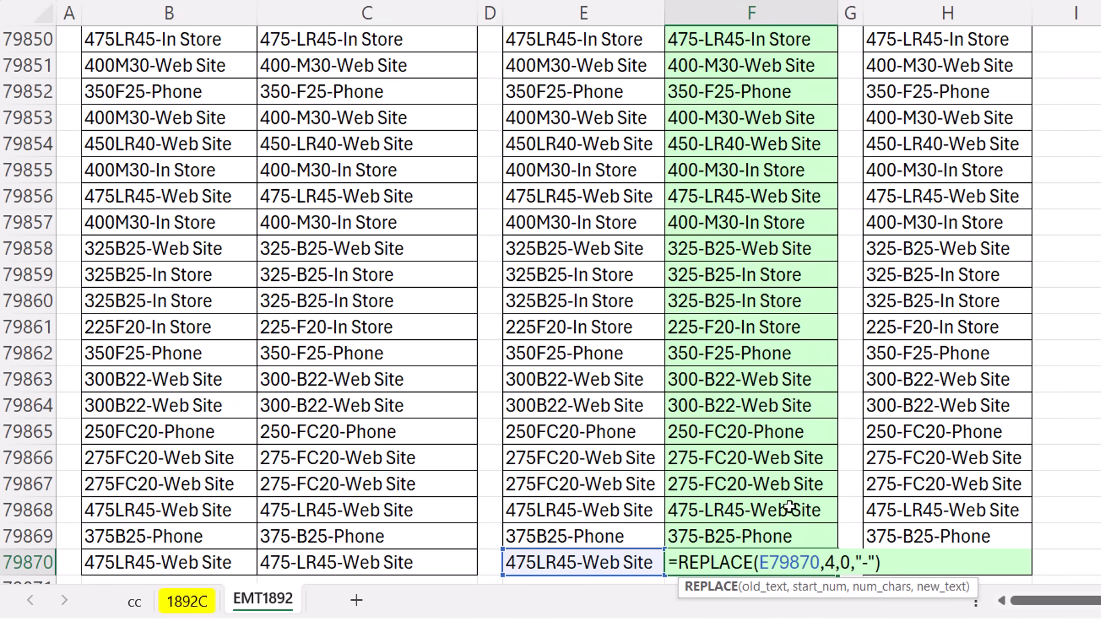
mouse_move(845, 595)
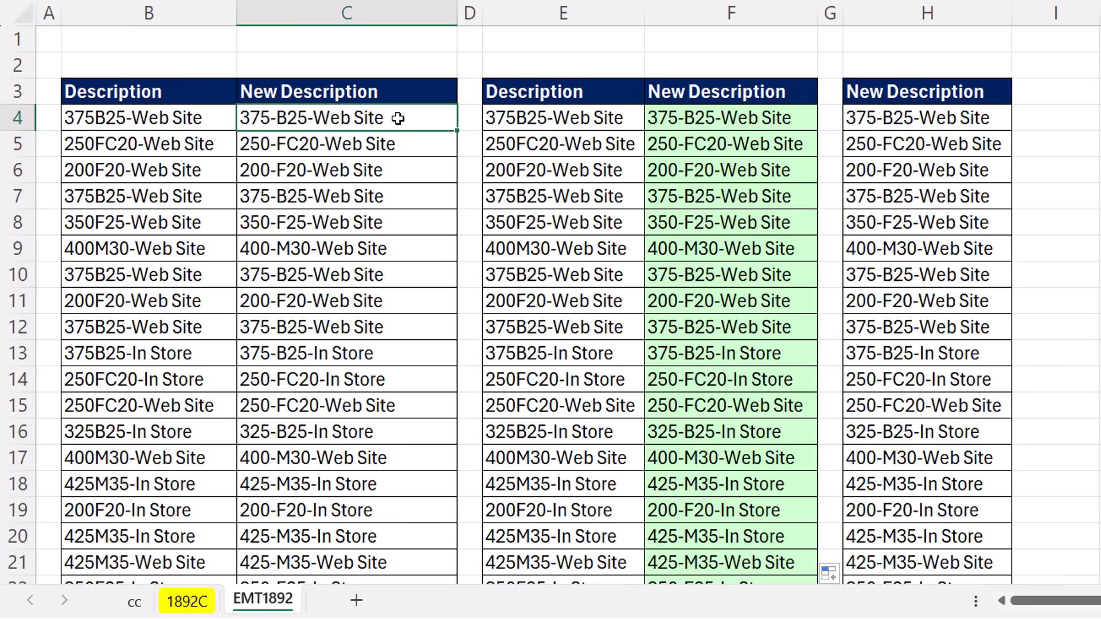
mouse_move(787, 130)
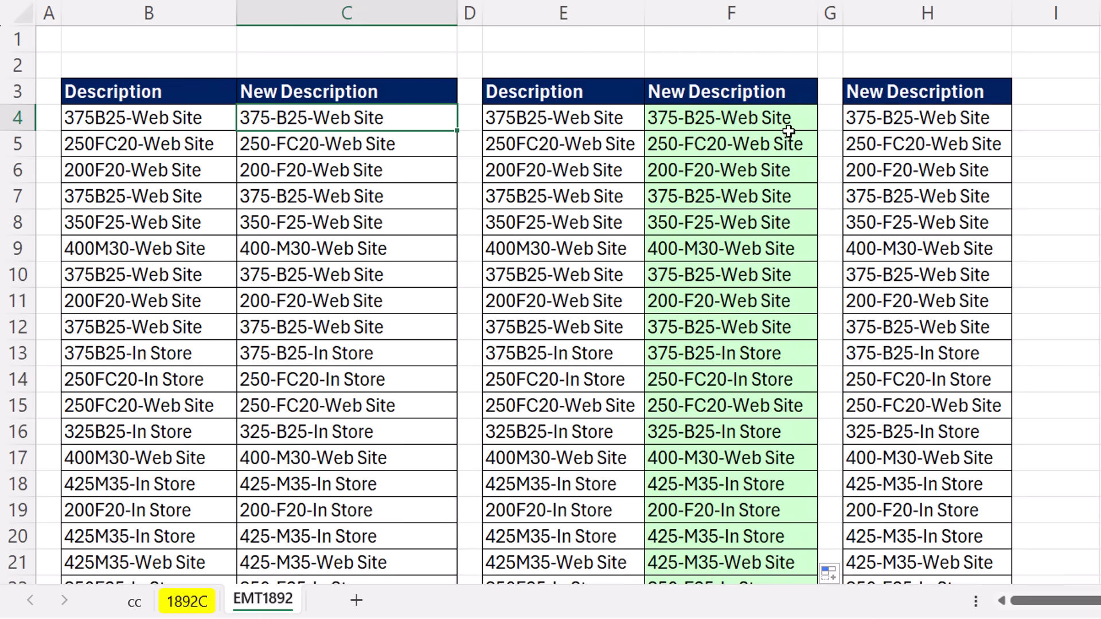